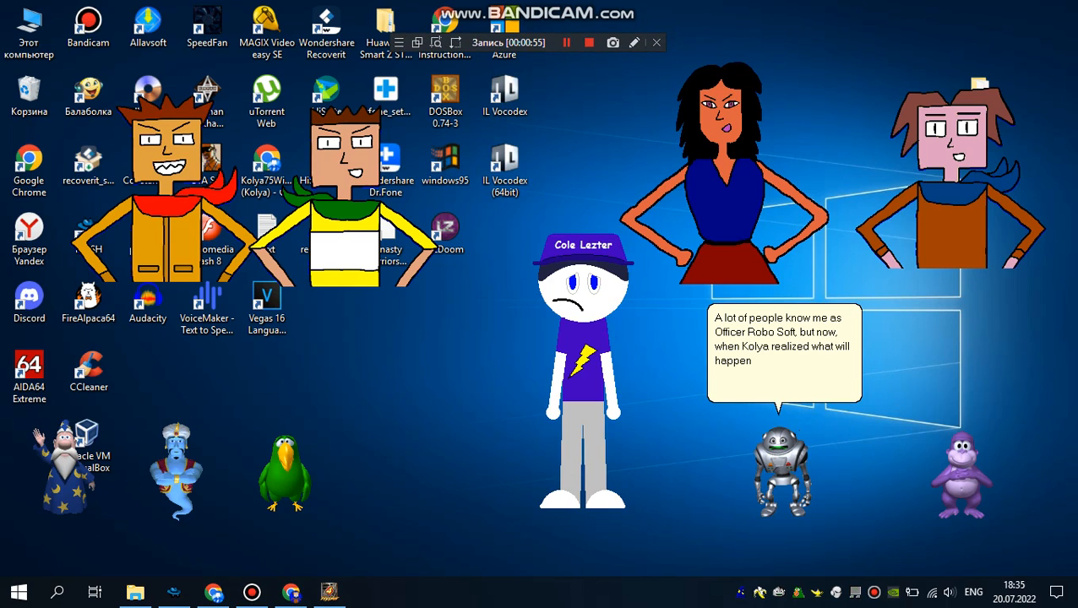
{"action": "type", "text": "to TMAFE back in 2018,"}
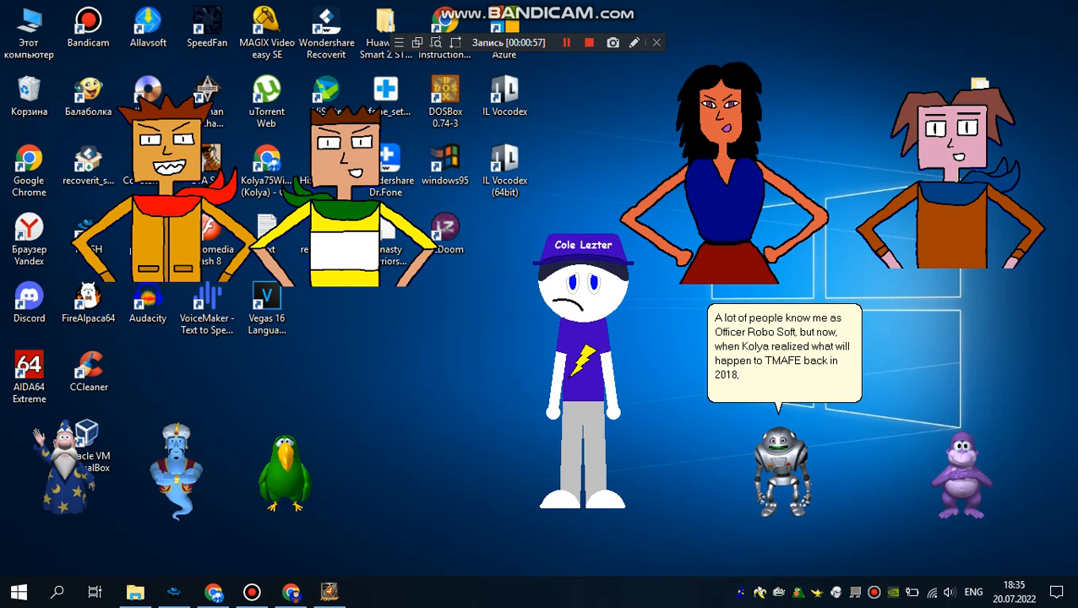